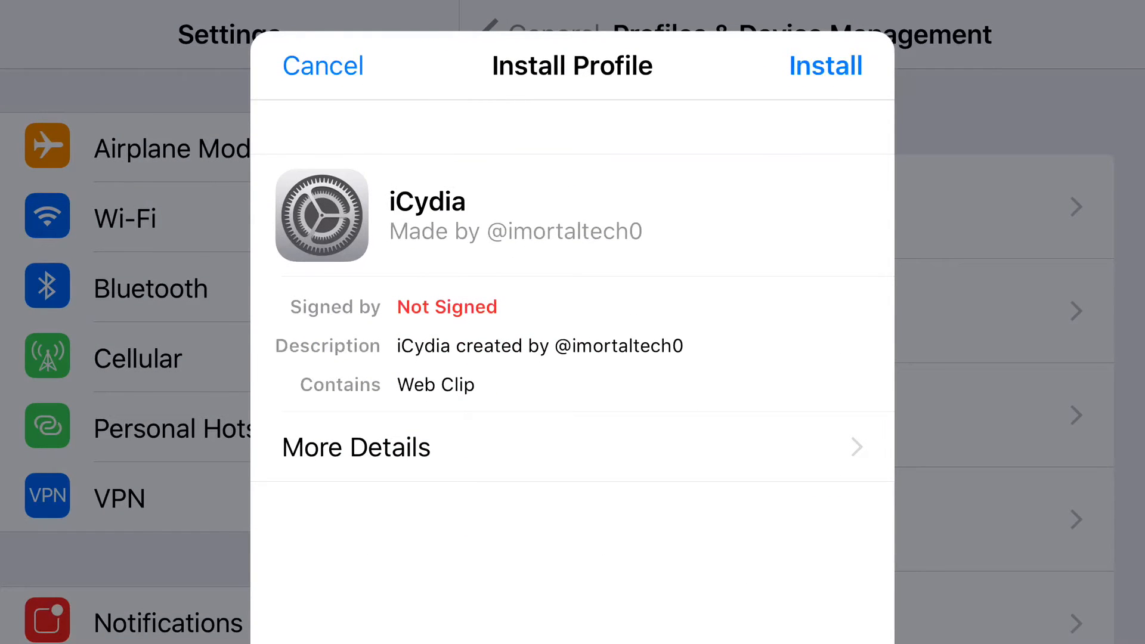
Install the unsigned iCydia profile and confirm the unsigned-profile warning
left_click(825, 64)
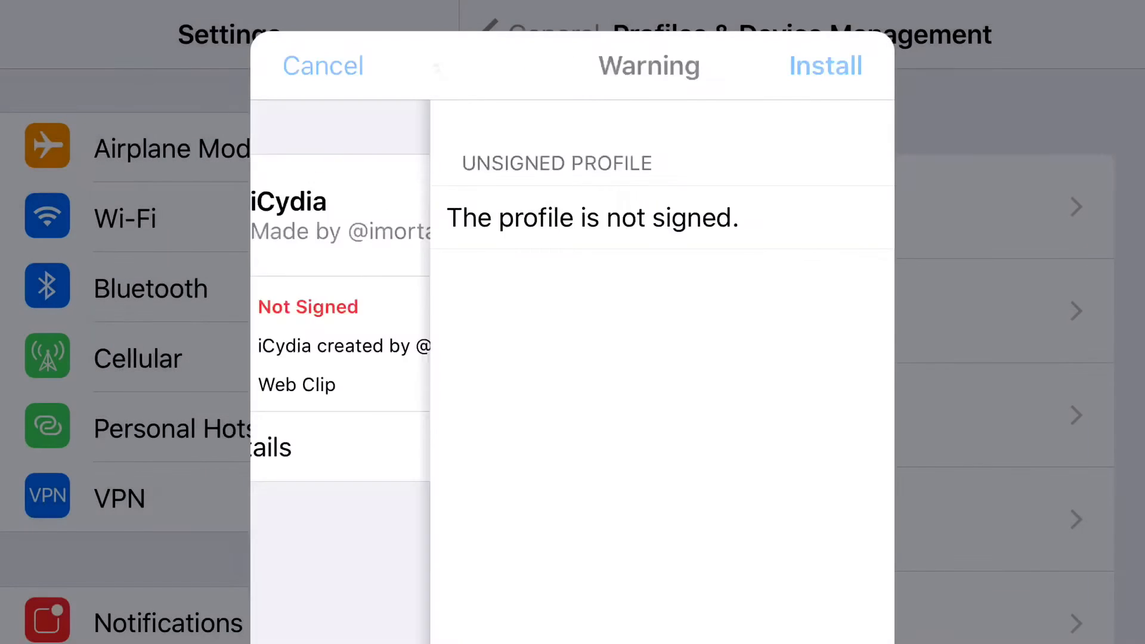
left_click(322, 66)
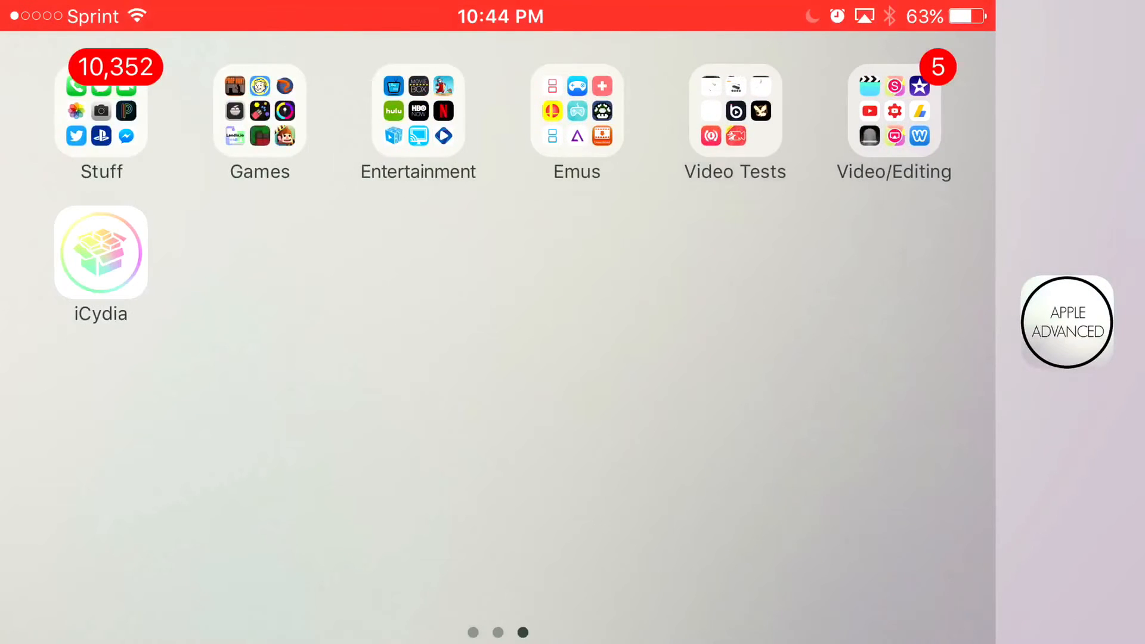
Launch iCydia from the home screen and land on its store Home page
left_click(101, 252)
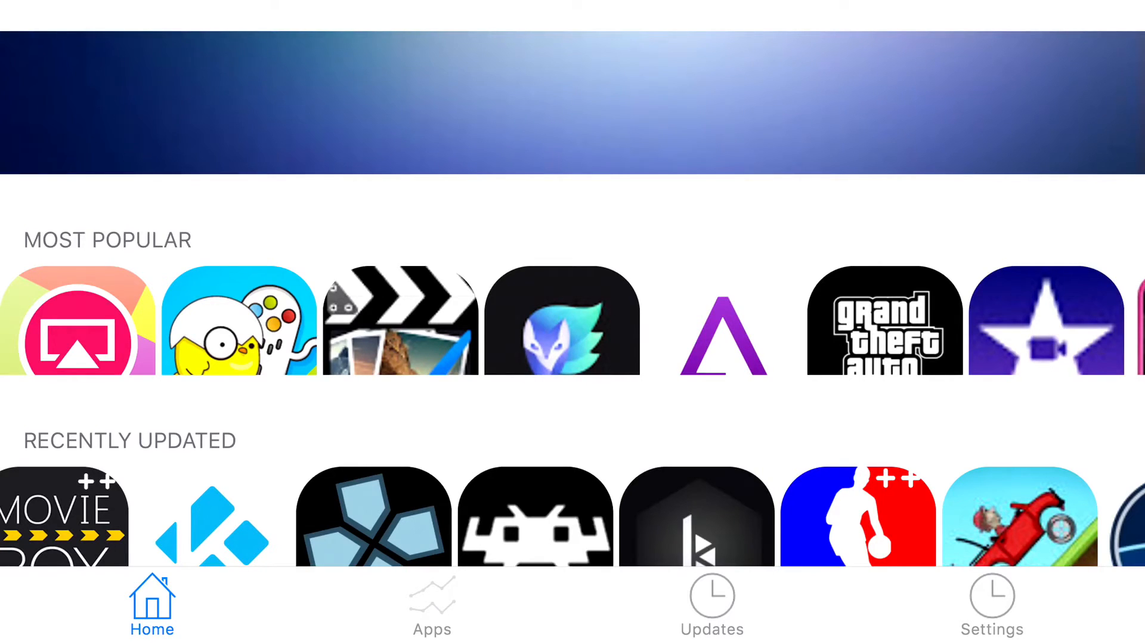
Install RetroArch from iCydia's Recently Updated list
left_click(533, 519)
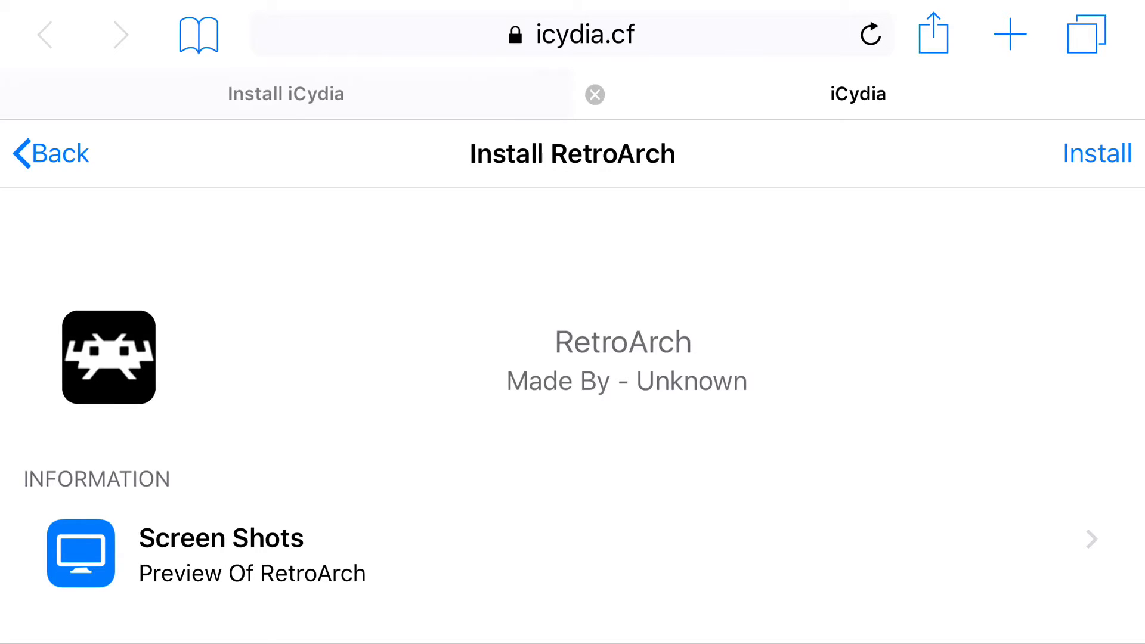
left_click(1097, 154)
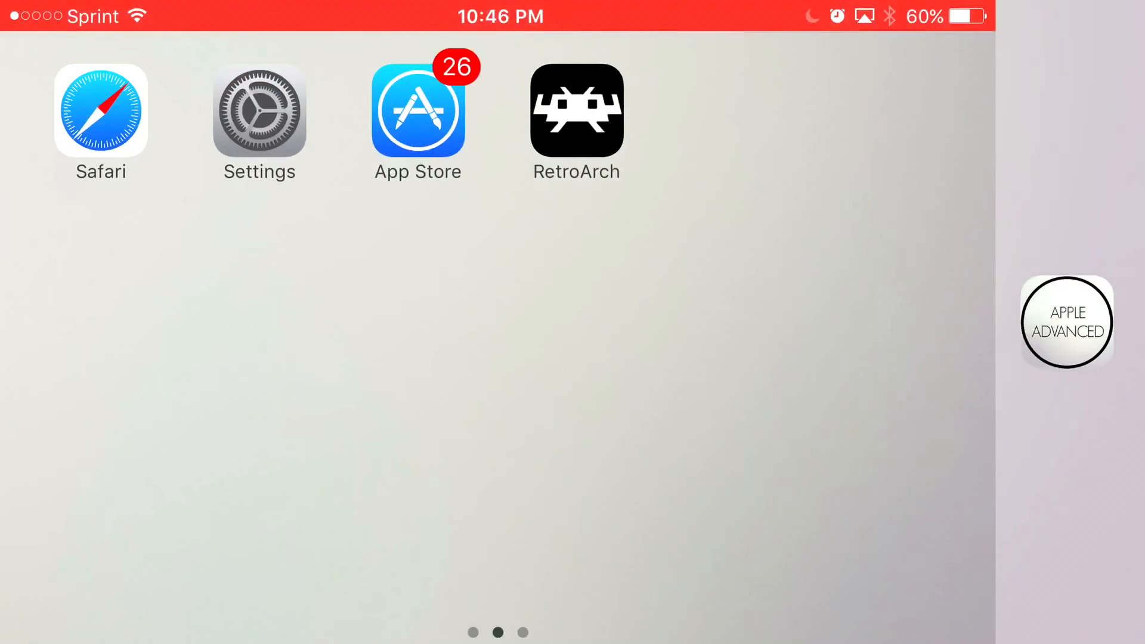
Launch RetroArch, cancel the Untrusted Enterprise Developer alert, and go to Settings
left_click(576, 112)
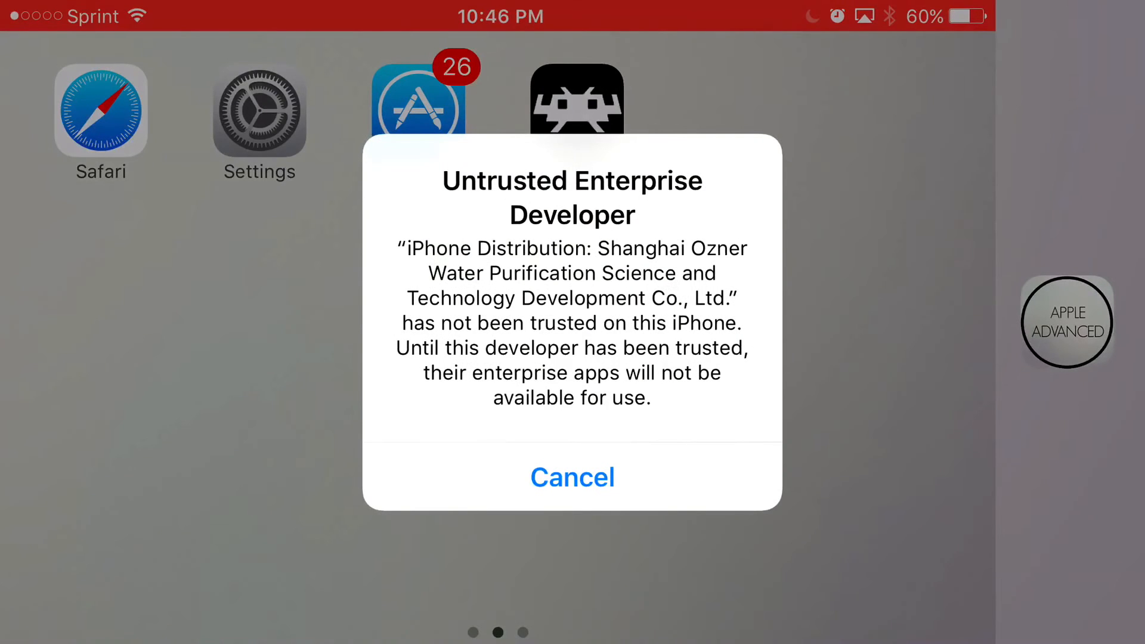
left_click(572, 476)
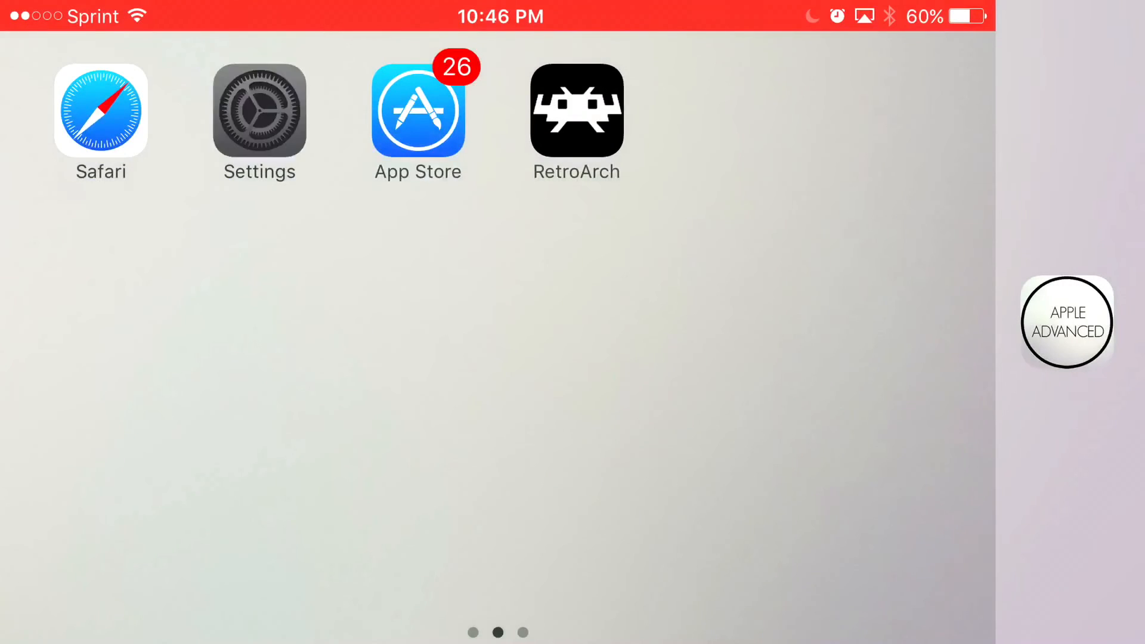
left_click(258, 111)
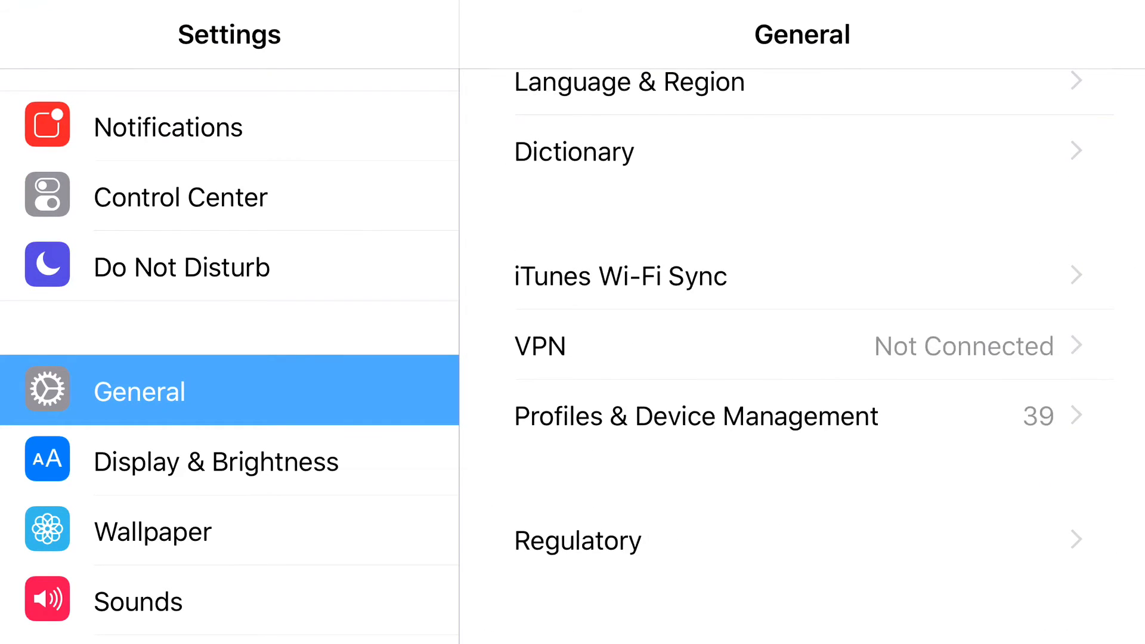
In Profiles & Device Management, trust the Shanghai Ozner enterprise developer for RetroArch
left_click(695, 415)
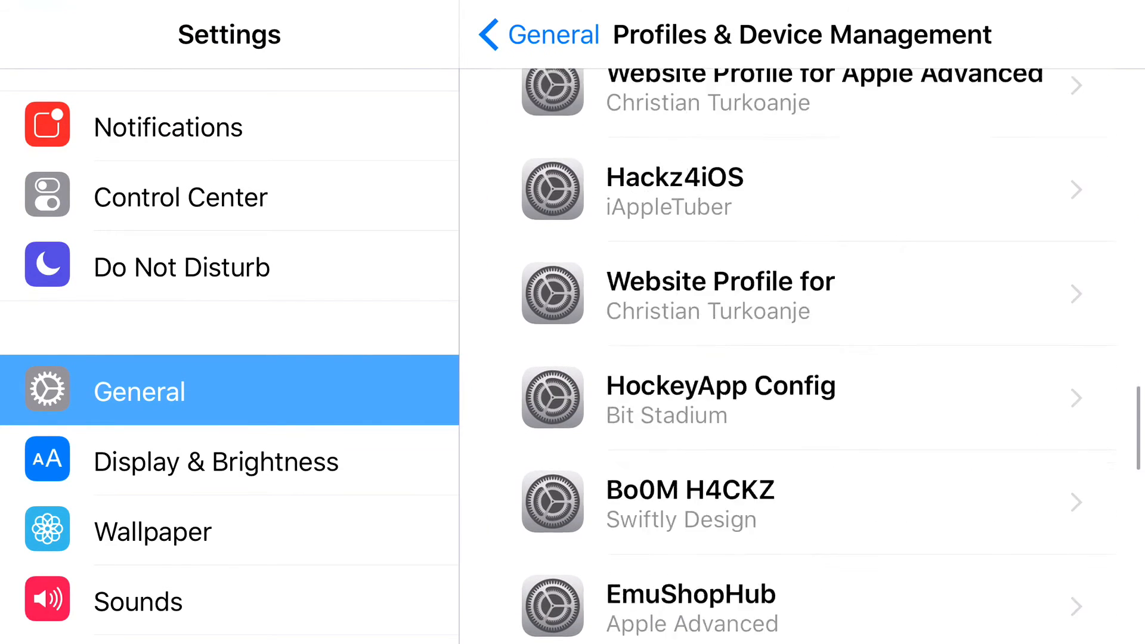
scroll("down", 3)
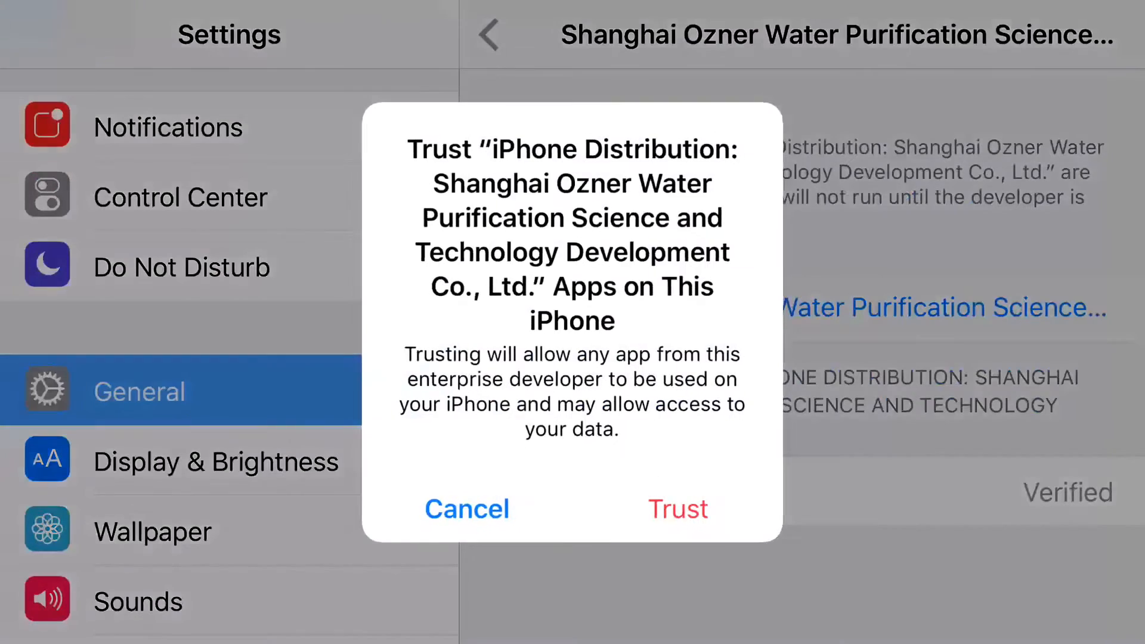
left_click(675, 509)
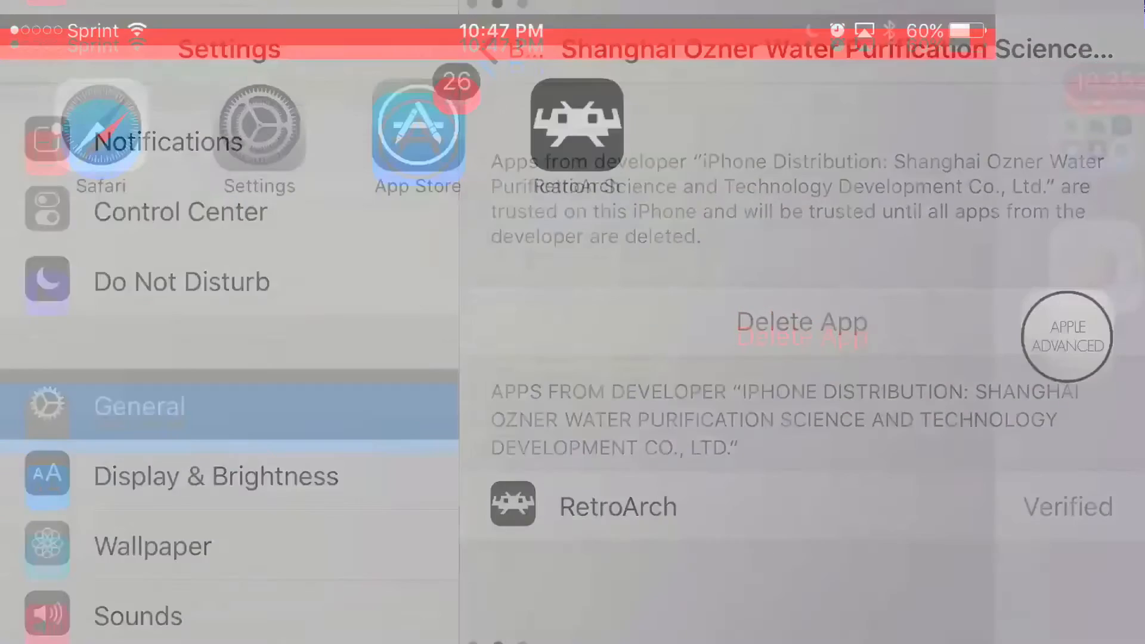